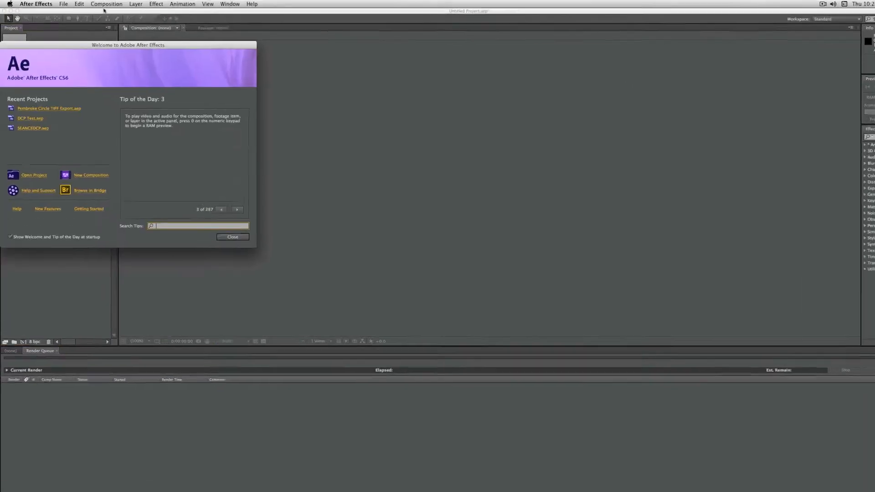
Import the Pembroke 24.00fps MASTER sequence from the Pembroke project via Dynamic Link.
{"action": "left_click", "coordinate": [232, 236]}
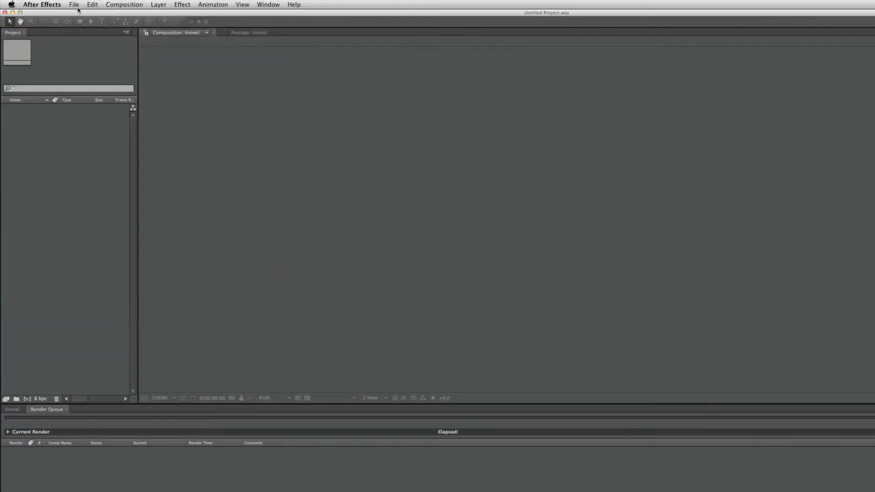
{"action": "left_click", "coordinate": [74, 4]}
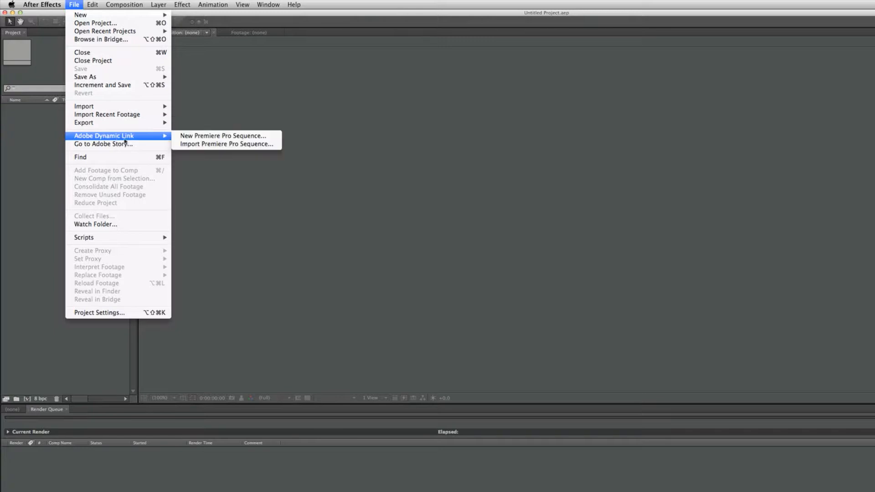
{"action": "left_click", "coordinate": [226, 144]}
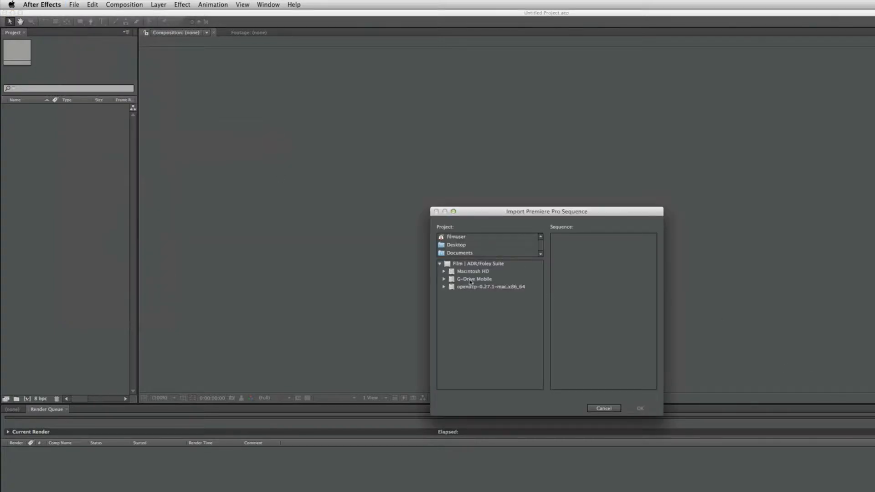
{"action": "left_click", "coordinate": [444, 271]}
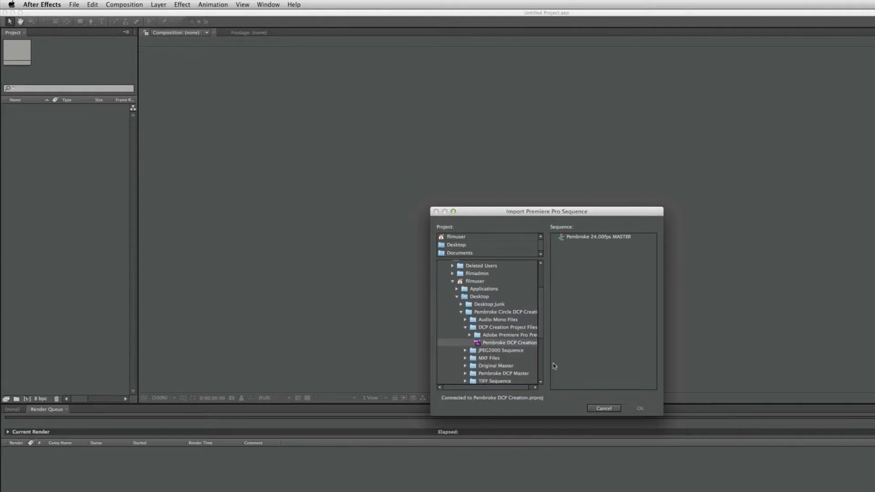
{"action": "left_click", "coordinate": [598, 237]}
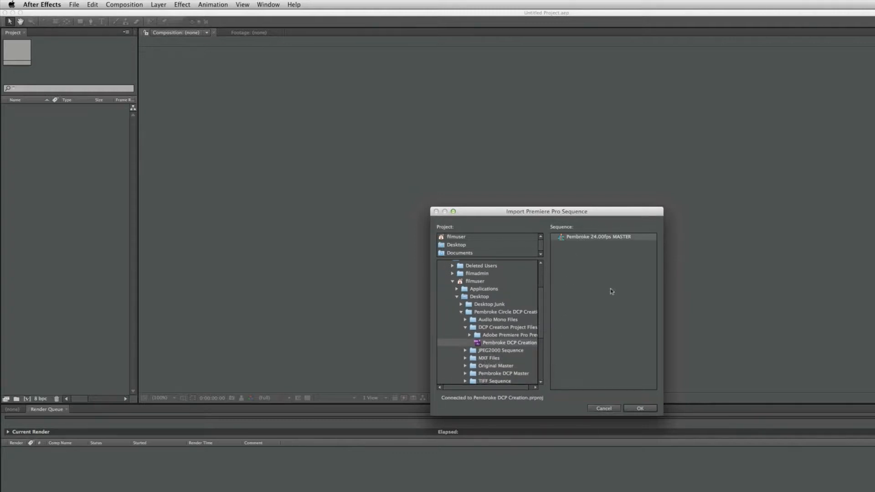
{"action": "left_click", "coordinate": [639, 408]}
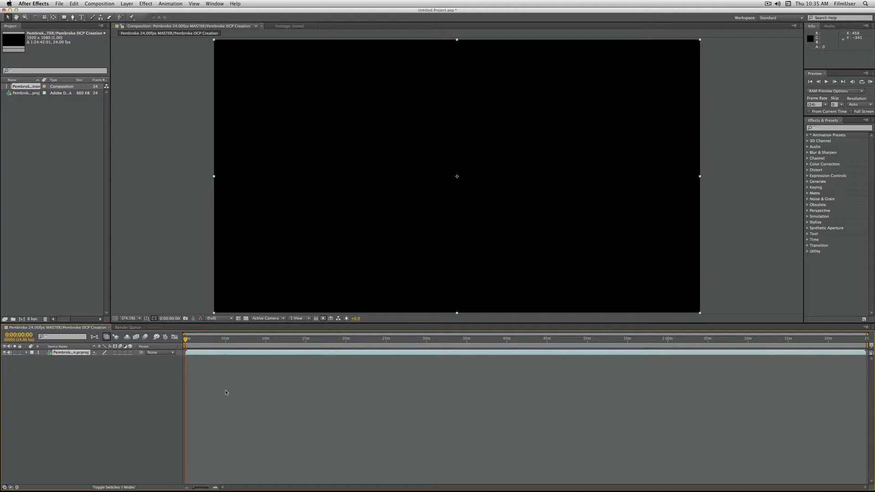
Set the linked composition to a Custom 1998 × 1080 size with the aspect ratio relocked, named Pembroke TIFF Sequence.
{"action": "left_click", "coordinate": [284, 339]}
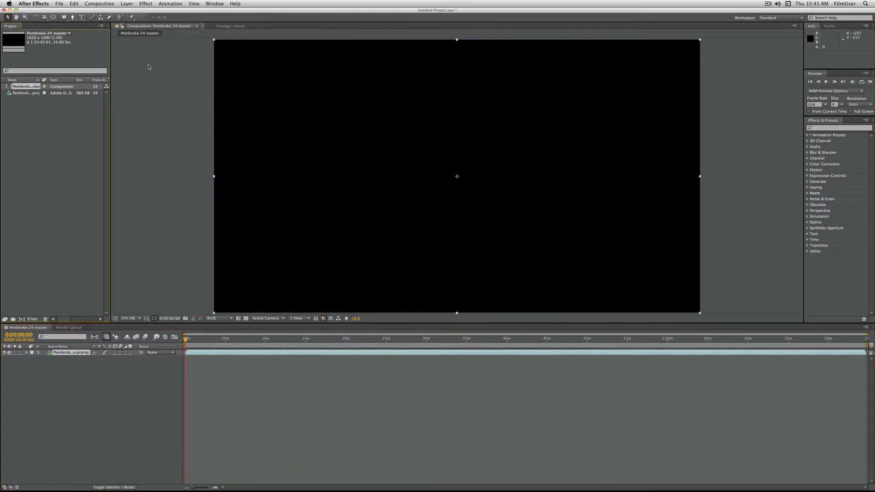
{"action": "left_click", "coordinate": [99, 3]}
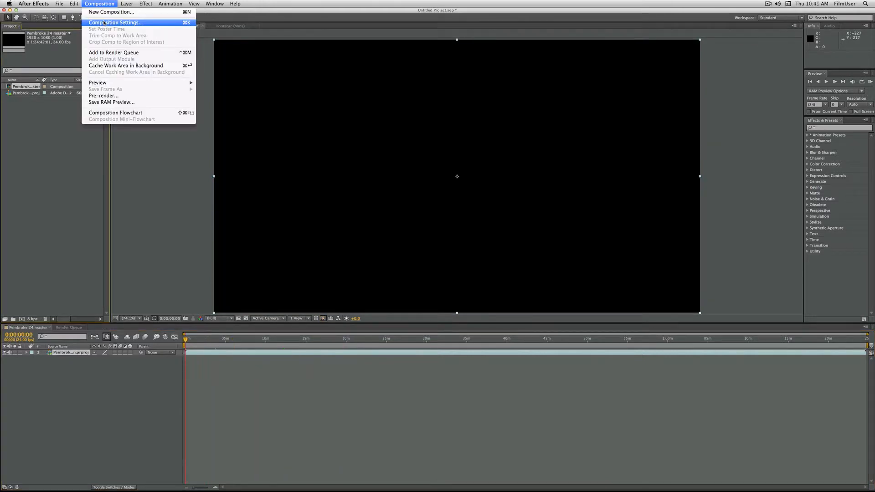
{"action": "left_click", "coordinate": [115, 22]}
{"action": "type", "text": "Pembroke TIFF Seque"}
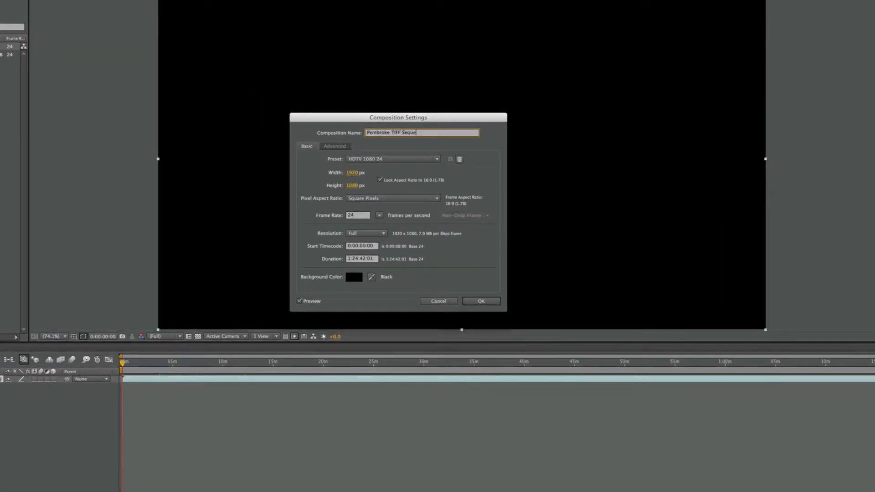
{"action": "left_click", "coordinate": [392, 159]}
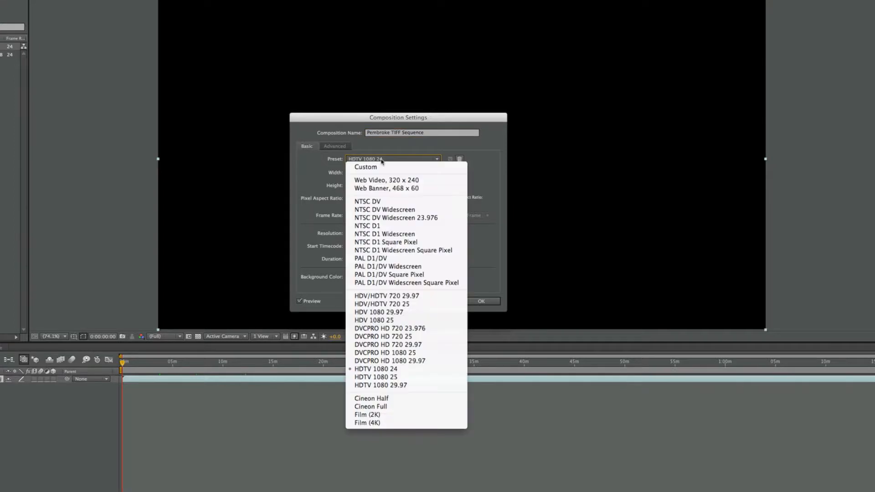
{"action": "left_click", "coordinate": [365, 167]}
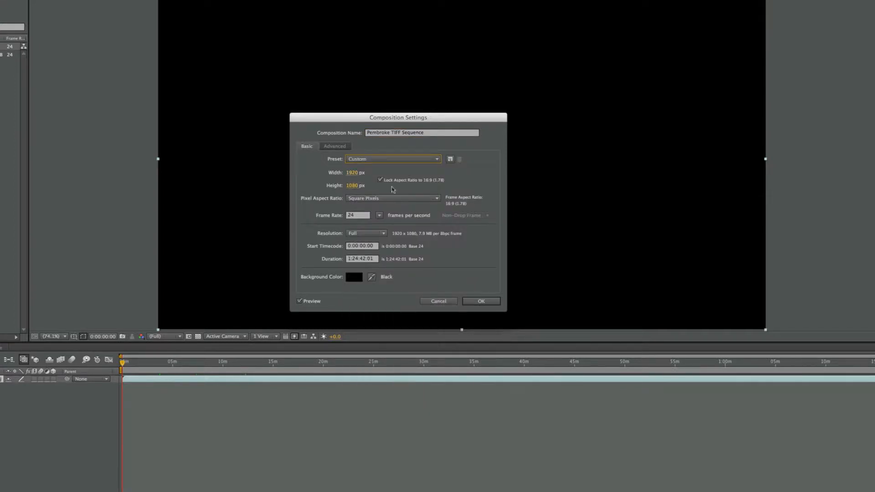
{"action": "left_click", "coordinate": [392, 159]}
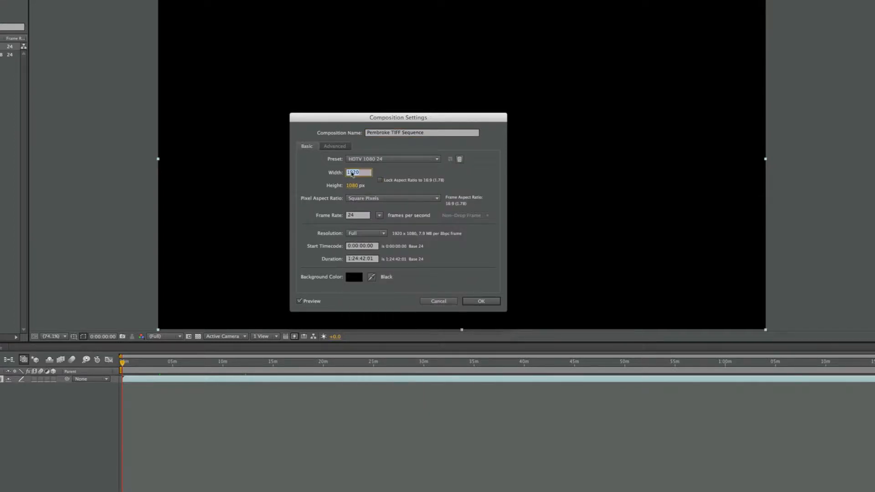
{"action": "type", "text": "1998"}
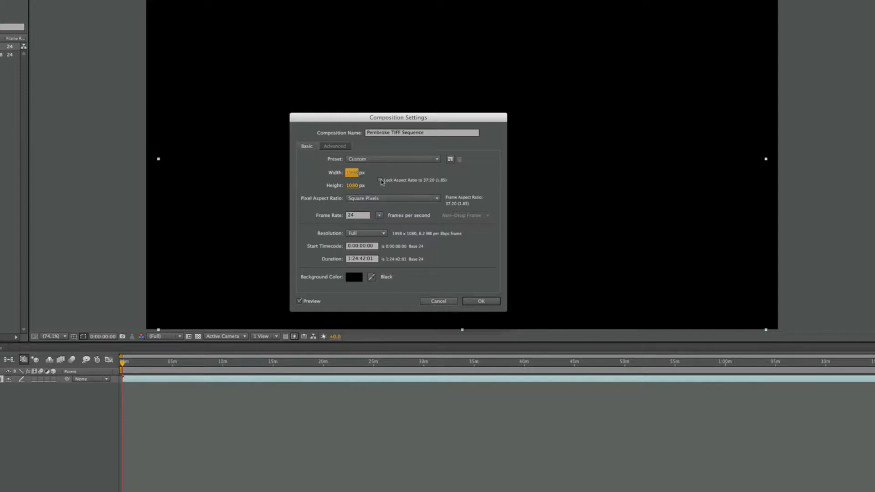
{"action": "left_click", "coordinate": [380, 179]}
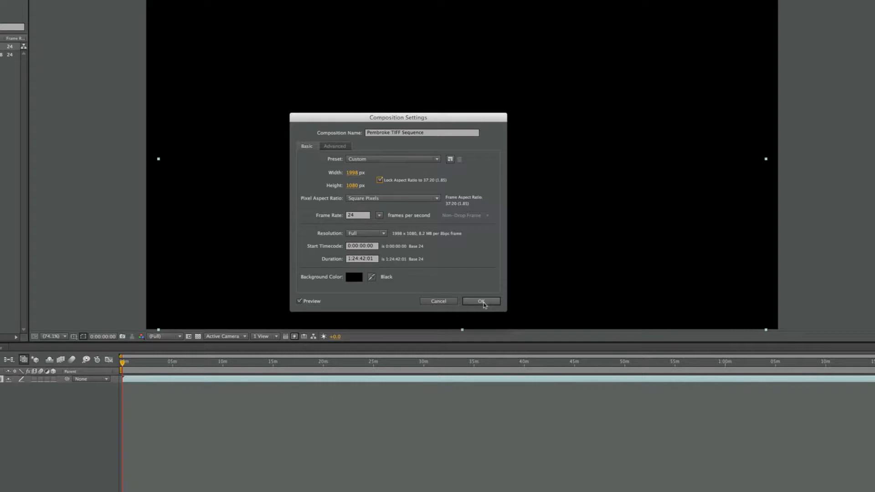
{"action": "left_click", "coordinate": [480, 301]}
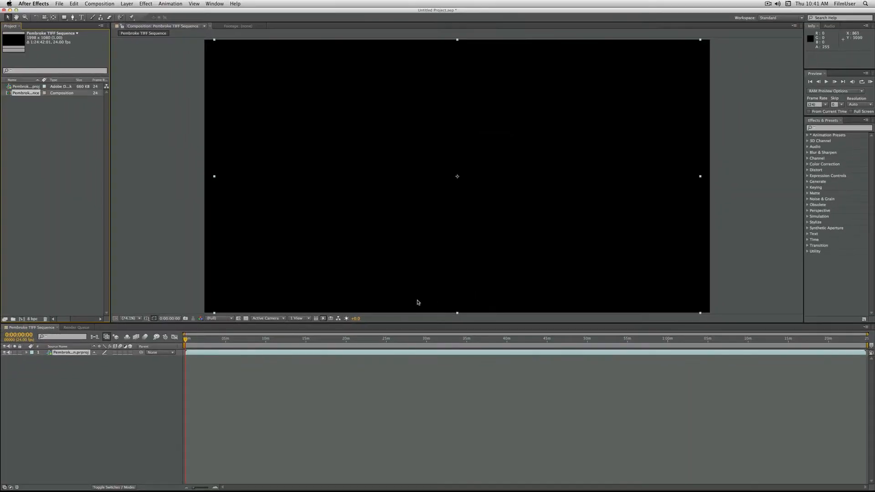
Set the project colour depth to 16 bits per channel in Project Settings.
{"action": "left_click", "coordinate": [440, 338]}
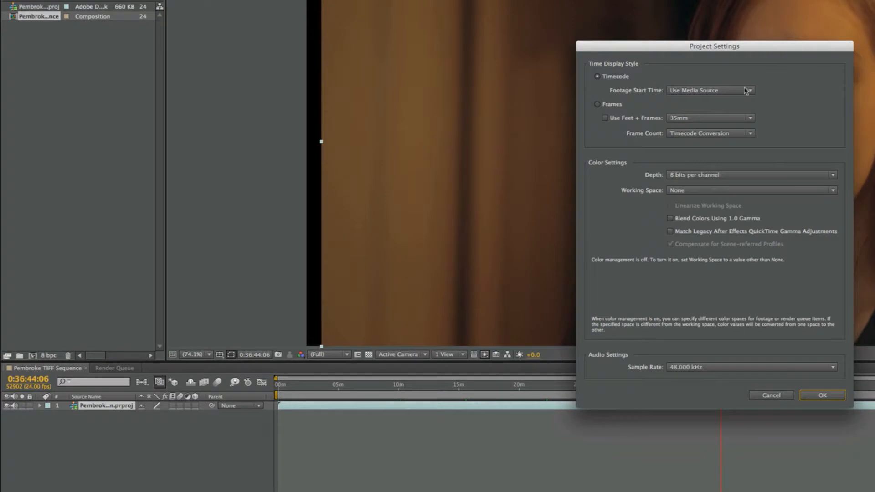
{"action": "left_click", "coordinate": [750, 174]}
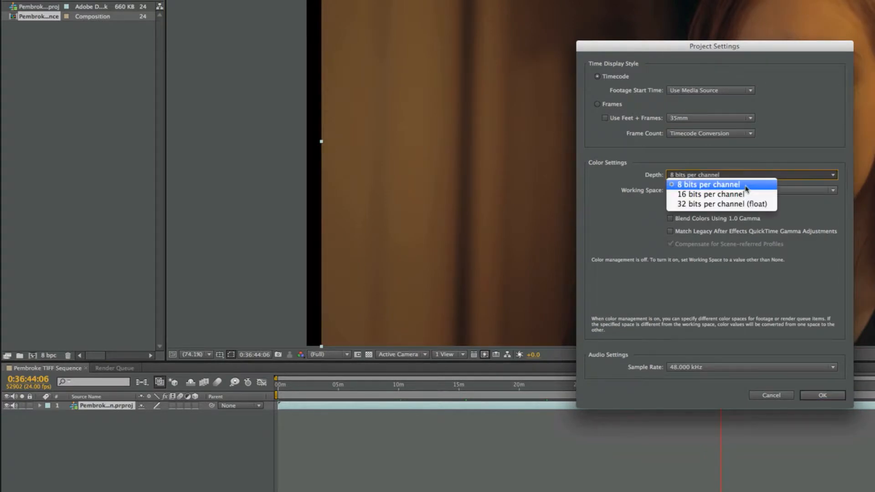
{"action": "left_click", "coordinate": [709, 194]}
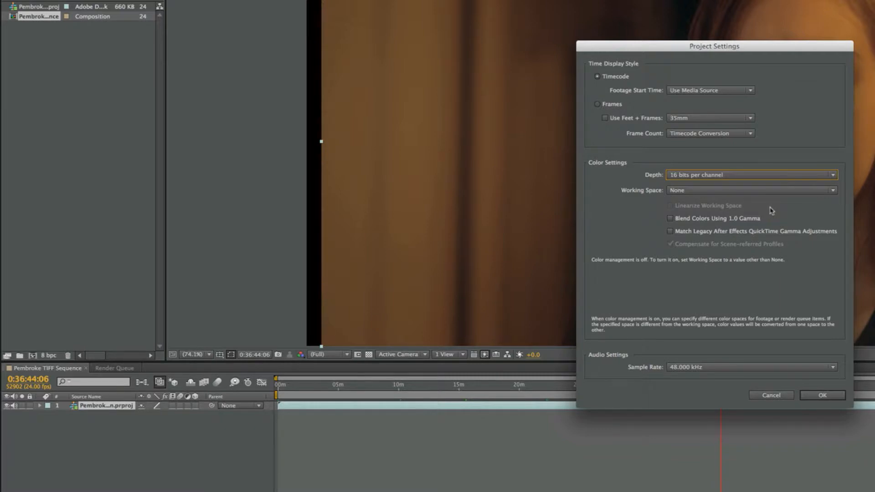
{"action": "left_click", "coordinate": [822, 395]}
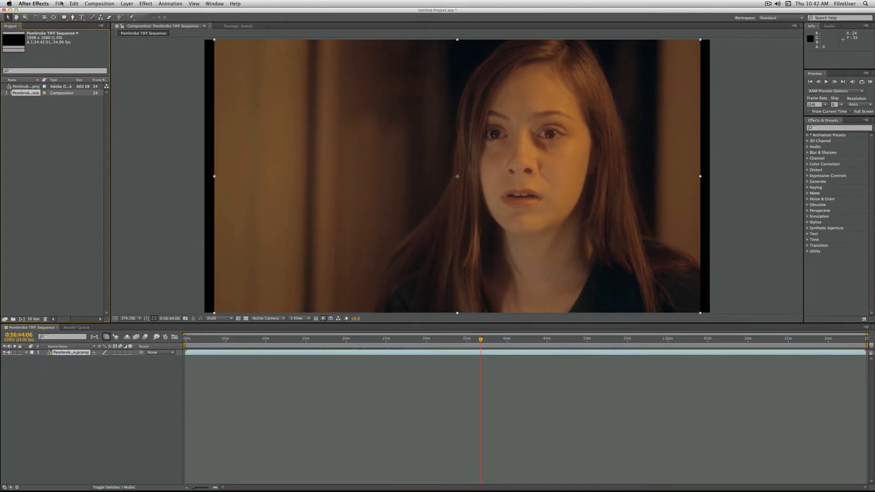
Save the project as Pembroke TIFF Sequence.aep.
{"action": "left_click", "coordinate": [59, 4]}
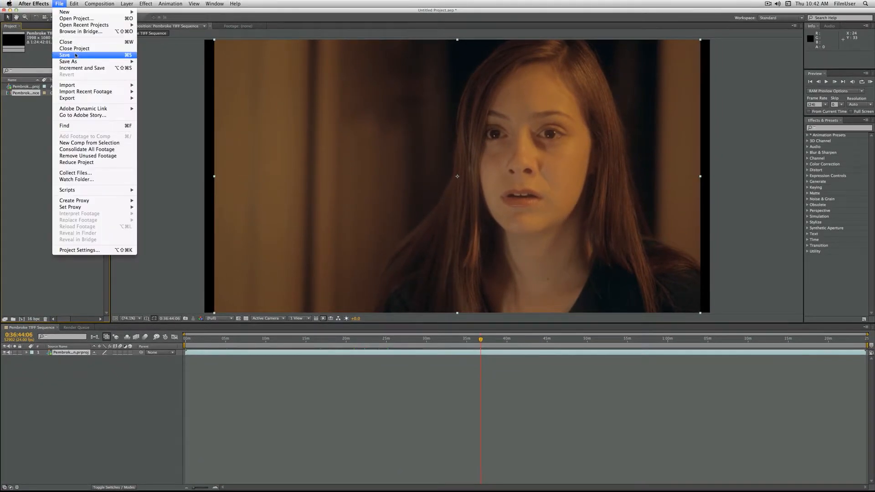
{"action": "left_click", "coordinate": [65, 54]}
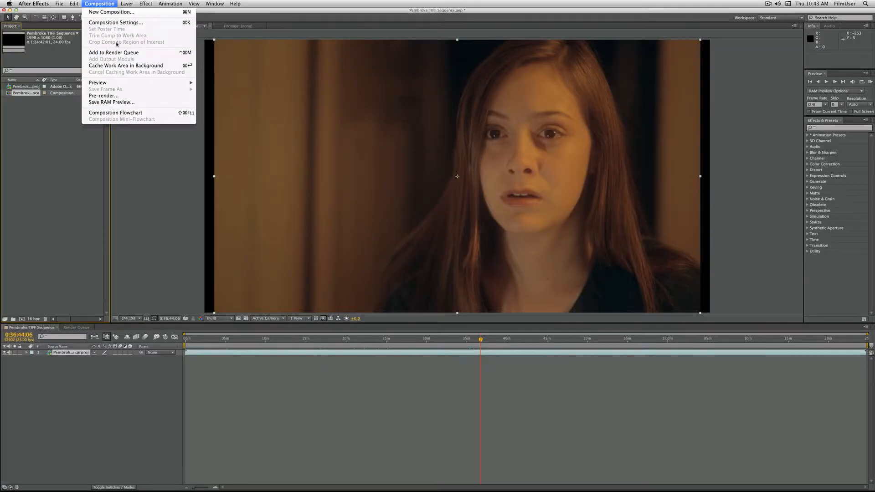
Add the composition to the render queue with Best Settings confirmed and bring up the Lossless output module.
{"action": "left_click", "coordinate": [114, 52]}
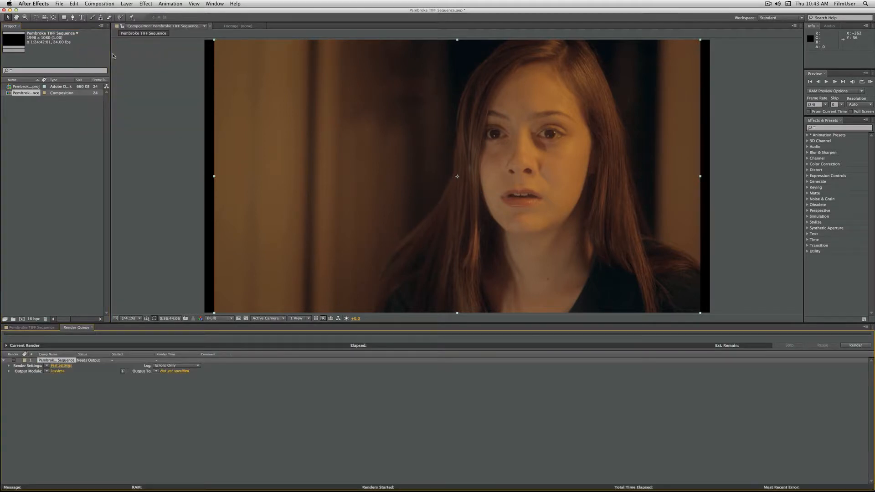
{"action": "mouse_move", "coordinate": [88, 300]}
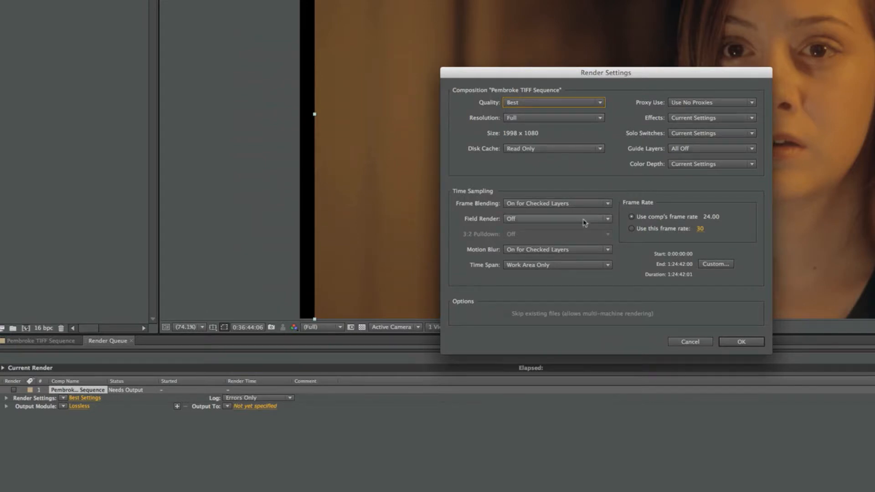
{"action": "left_click", "coordinate": [741, 342]}
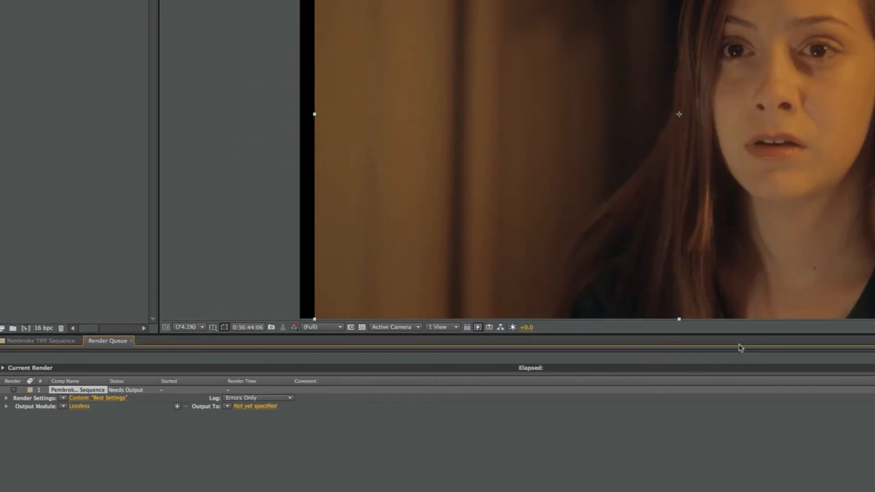
{"action": "left_click", "coordinate": [79, 405]}
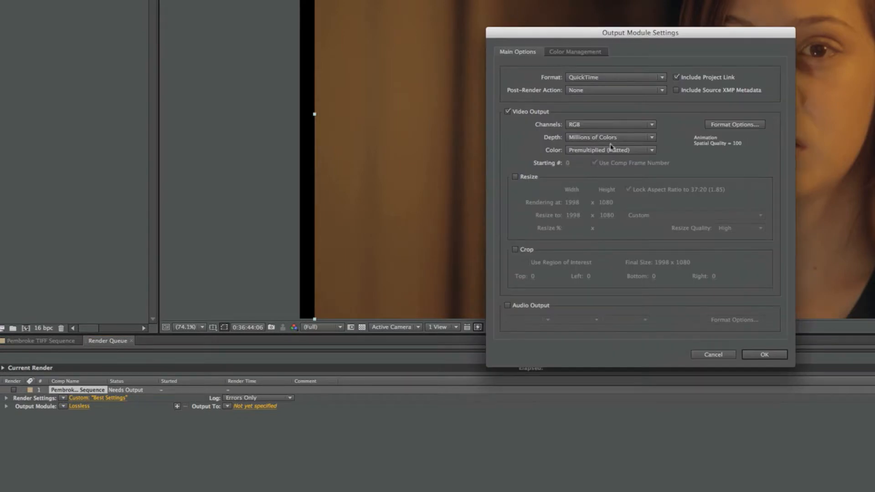
{"action": "mouse_move", "coordinate": [607, 80]}
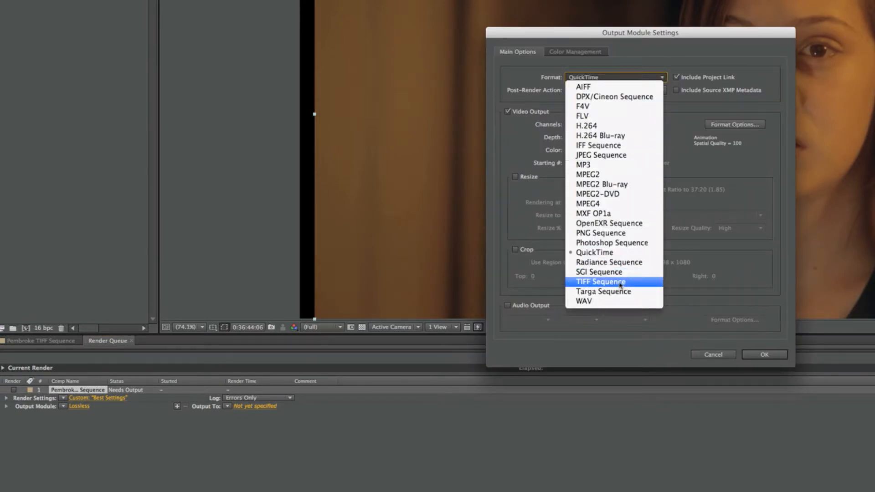
Set the output module to TIFF Sequence format at Trillions of Colors depth.
{"action": "left_click", "coordinate": [601, 280]}
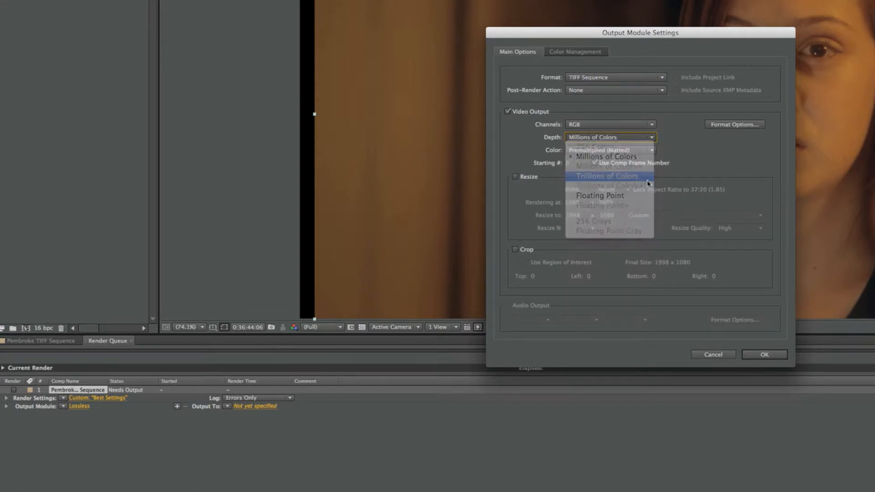
{"action": "left_click", "coordinate": [605, 176]}
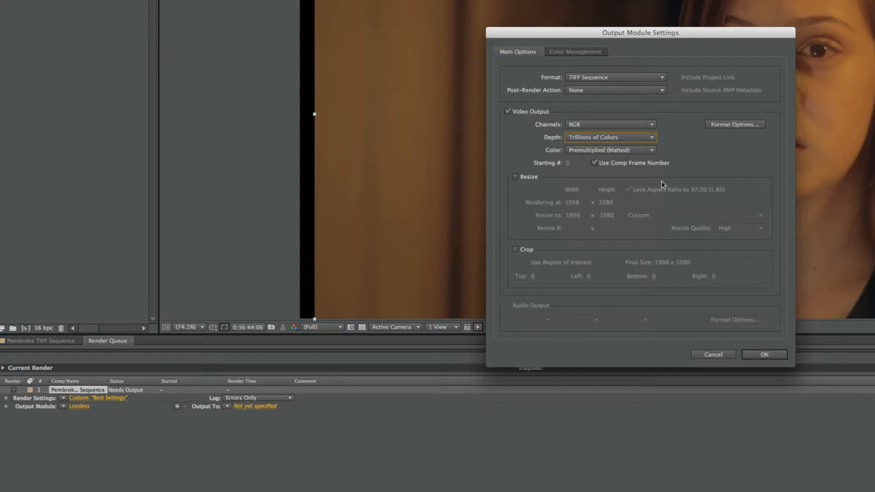
{"action": "mouse_move", "coordinate": [762, 342]}
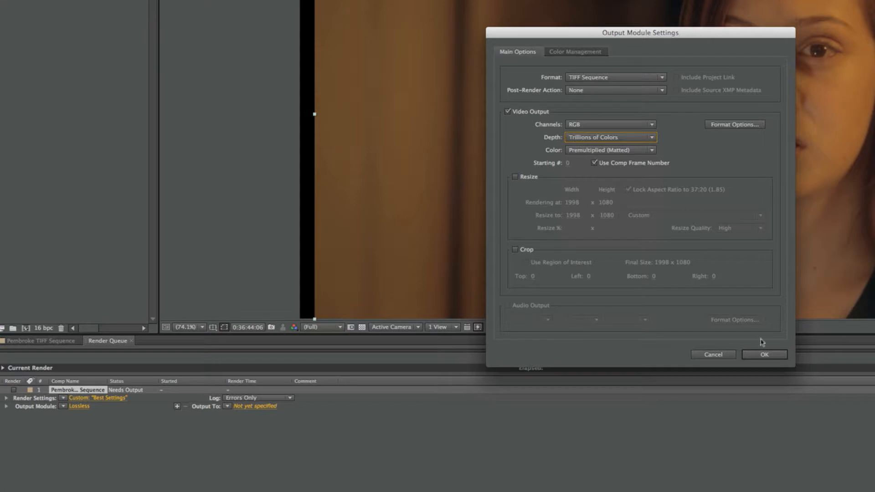
{"action": "left_click", "coordinate": [764, 354]}
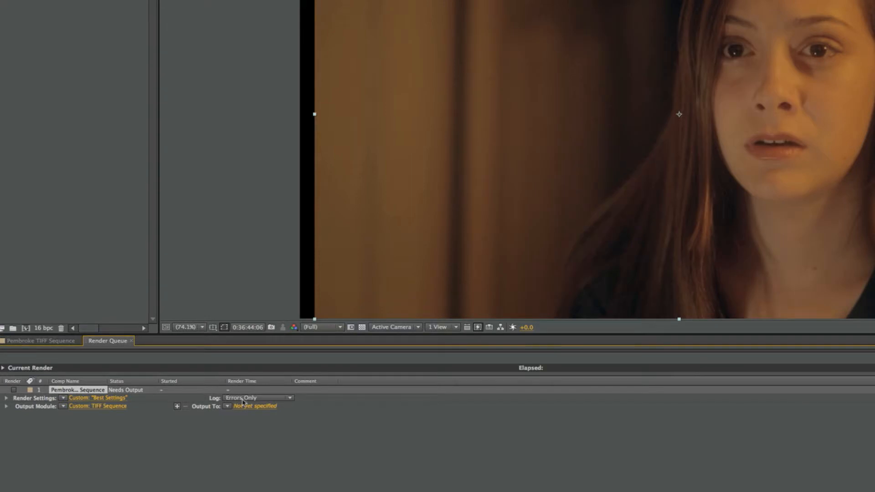
Direct output into the TIFF Sequence folder as Pembroke TIFF Sequence_[#####].tif with a shortened name.
{"action": "left_click", "coordinate": [254, 405]}
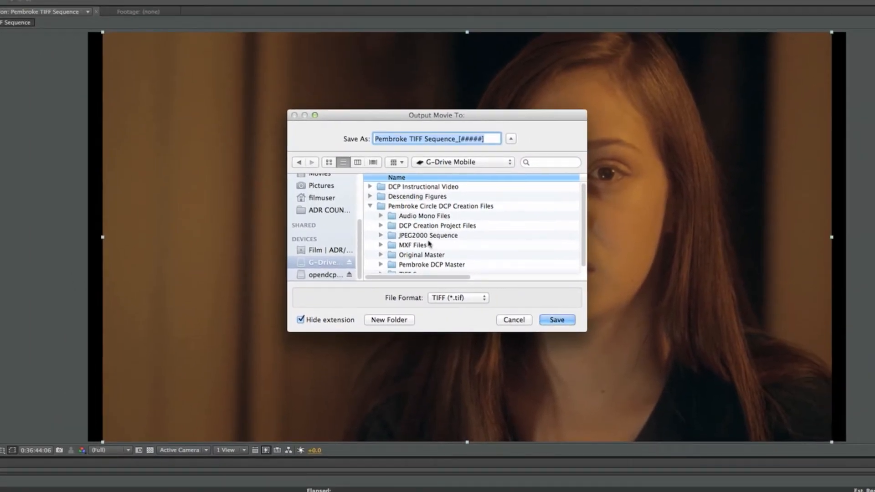
{"action": "scroll", "scroll_direction": "down", "scroll_amount": 3}
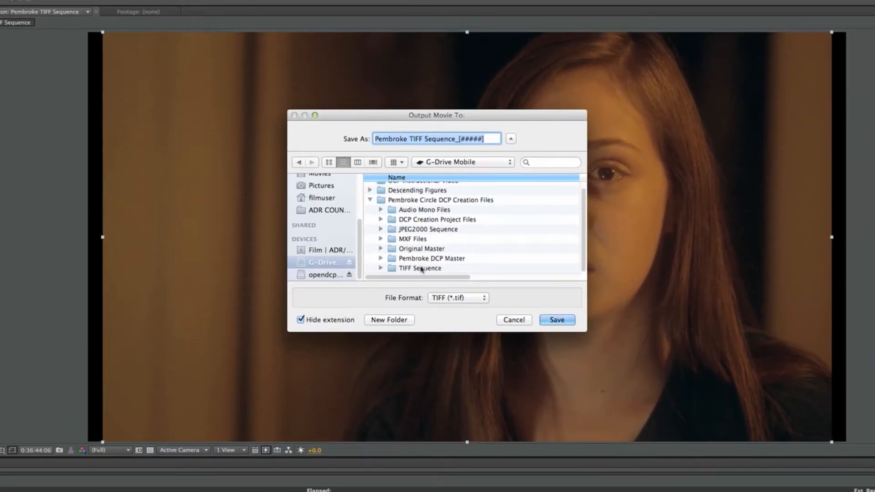
{"action": "double_click", "coordinate": [420, 268]}
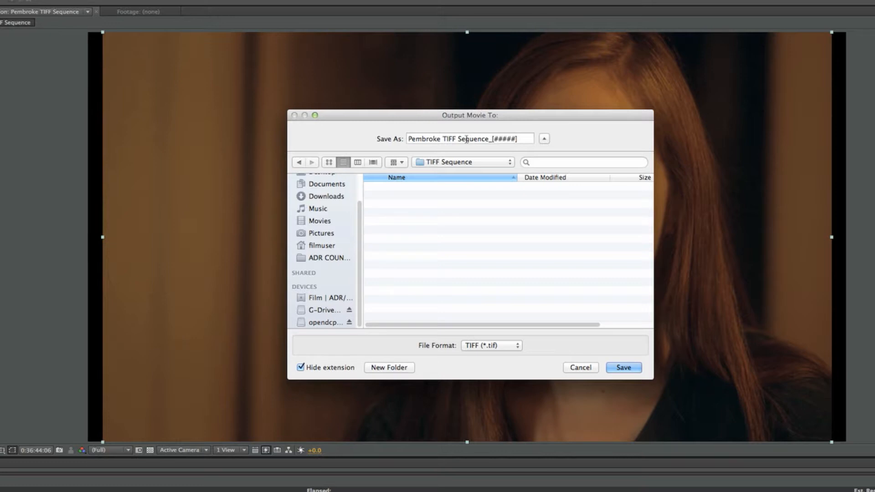
{"action": "left_click", "coordinate": [469, 138]}
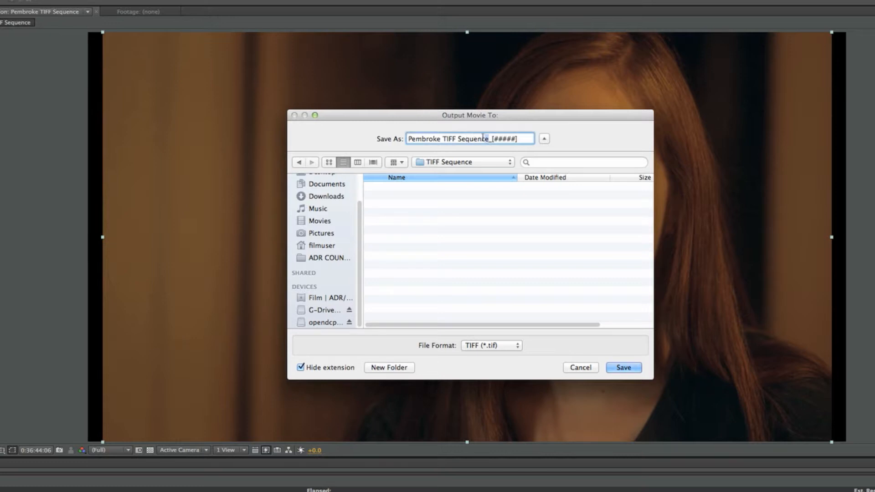
{"action": "key", "text": "backspace"}
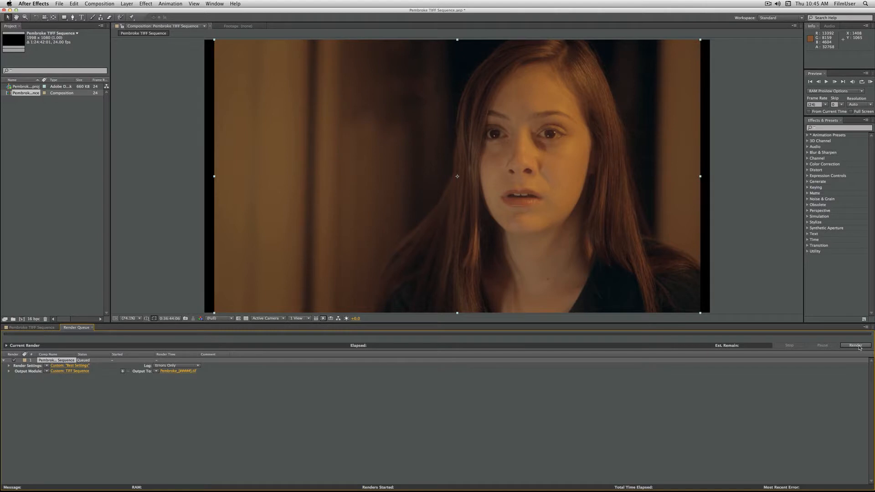
Render the queued composition out as the TIFF image sequence.
{"action": "left_click", "coordinate": [855, 345]}
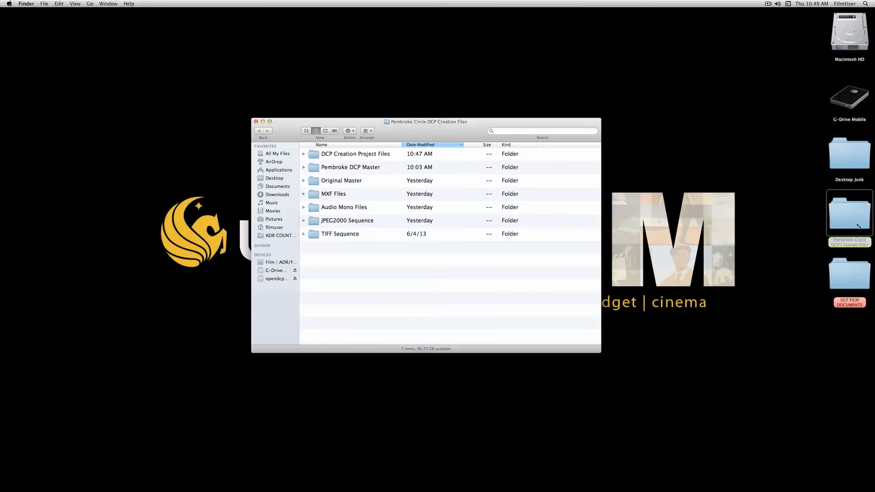
Open the rendered TIFF Sequence folder from its context menu in Finder.
{"action": "right_click", "coordinate": [340, 234]}
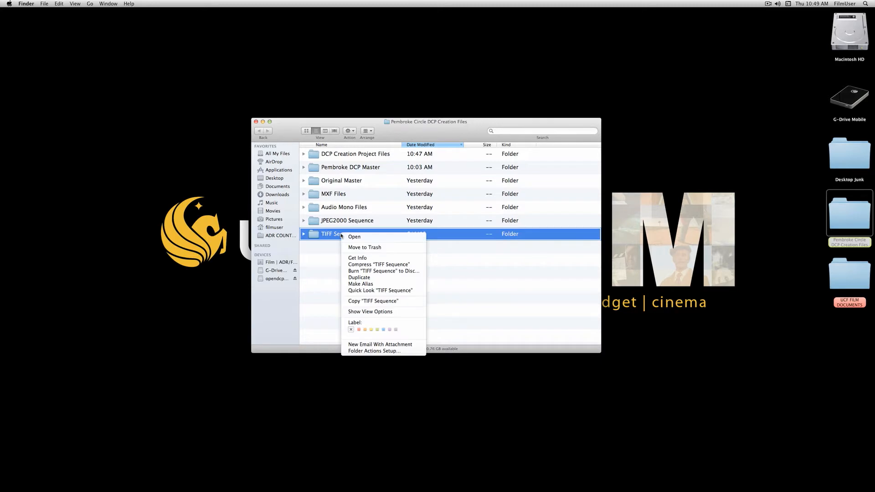
{"action": "left_click", "coordinate": [357, 257]}
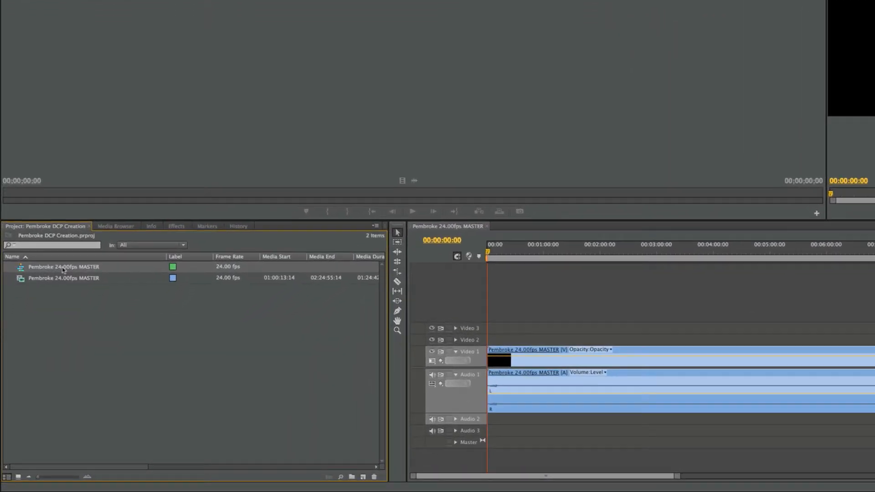
Send the whole Pembroke 24.00fps MASTER sequence to Audition via Edit in Adobe Audition > Sequence.
{"action": "right_click", "coordinate": [63, 267]}
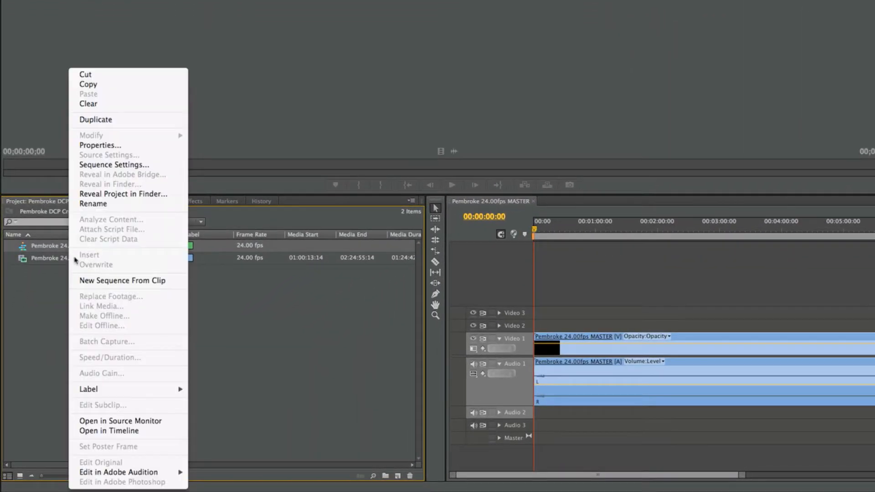
{"action": "mouse_move", "coordinate": [118, 472]}
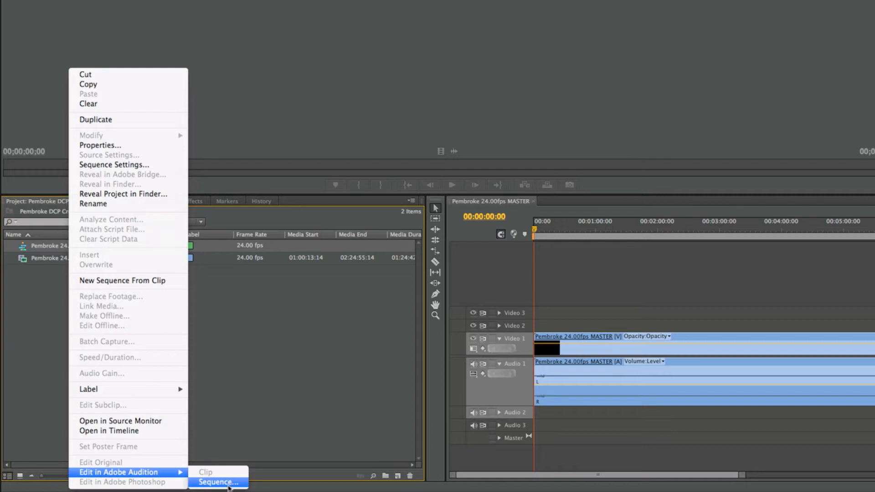
{"action": "left_click", "coordinate": [218, 482]}
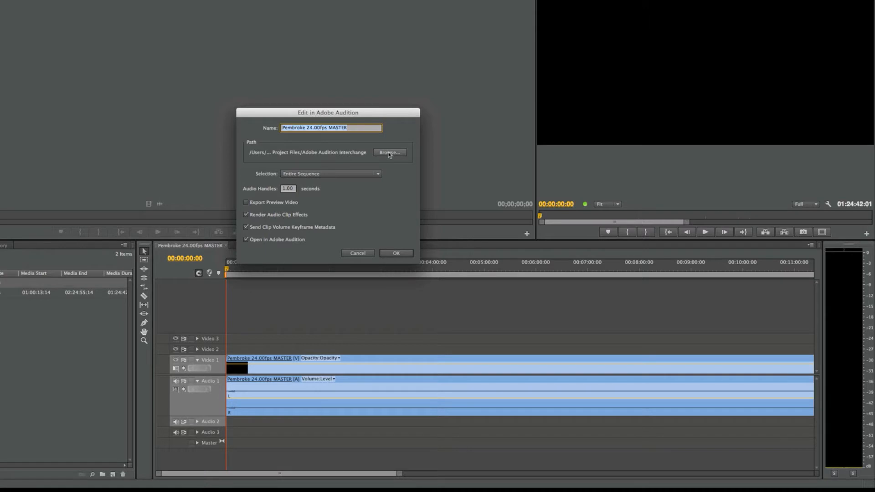
Send the MASTER sequence to Audition with interchange files saved in DCP Creation Project Files.
{"action": "left_click", "coordinate": [390, 152]}
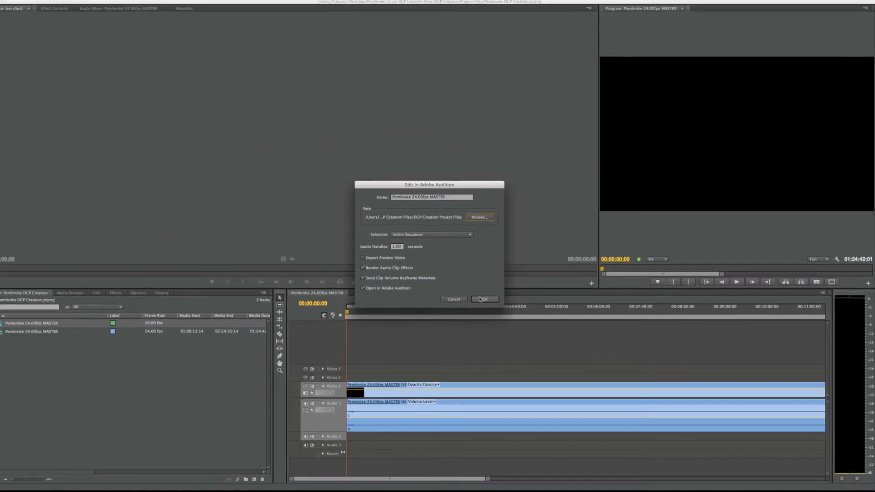
{"action": "left_click", "coordinate": [483, 299]}
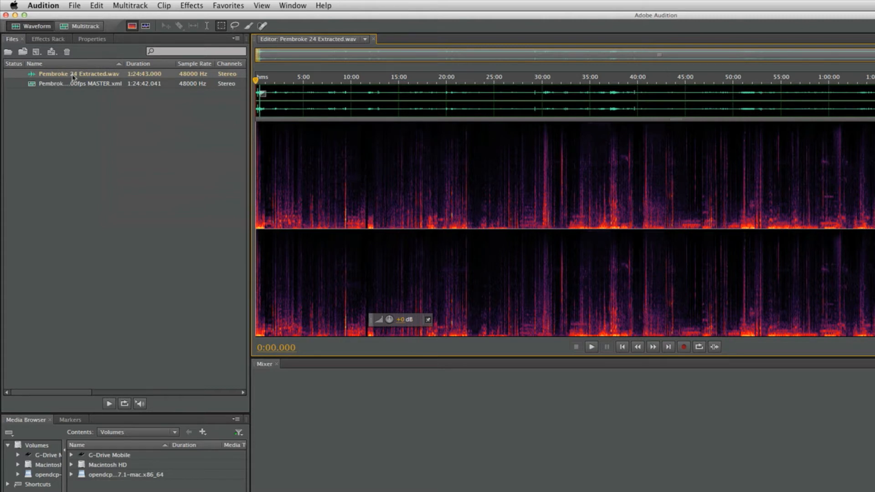
Extract Pembroke 24 Extracted.wav into separate Left and Right mono channel files.
{"action": "right_click", "coordinate": [74, 74]}
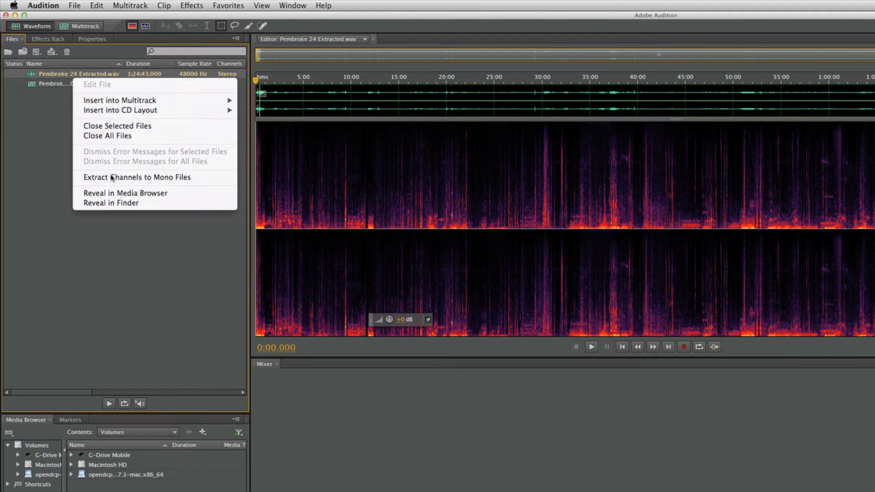
{"action": "left_click", "coordinate": [135, 177]}
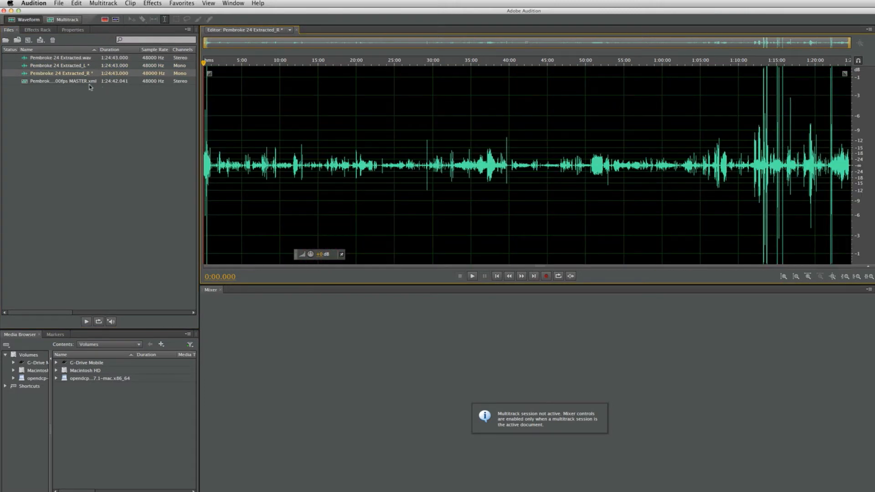
{"action": "left_click", "coordinate": [60, 65]}
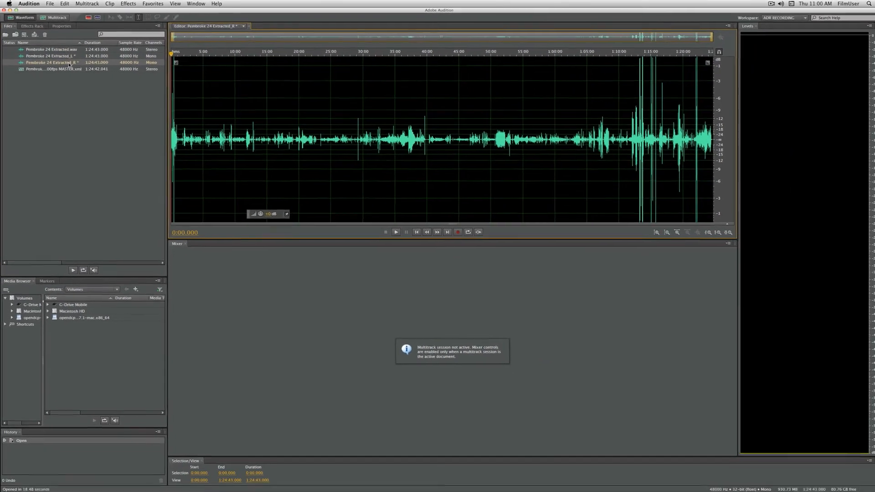
{"action": "left_click", "coordinate": [50, 4]}
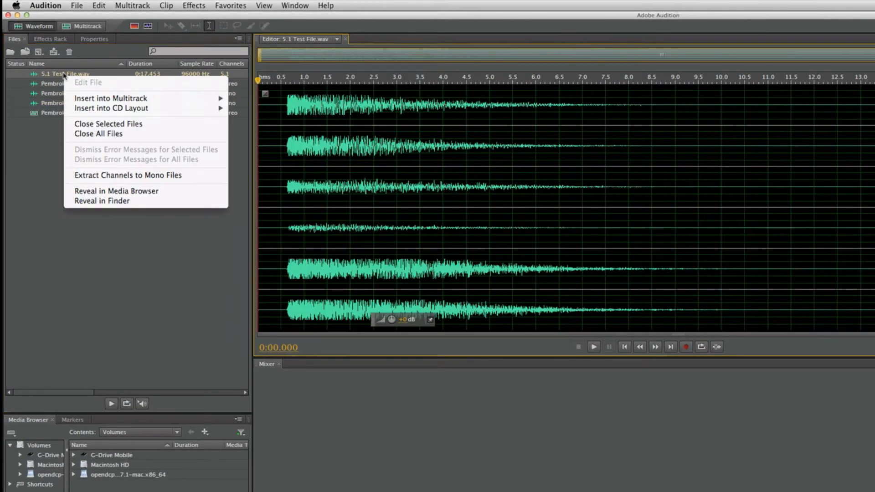
Extract the 5.1 Test File.wav surround channels into individual mono files.
{"action": "left_click", "coordinate": [127, 175]}
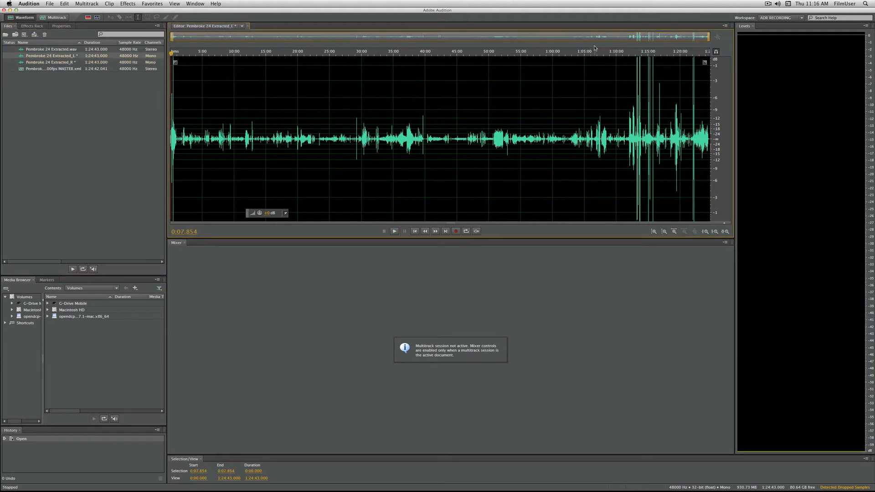
Audition the left mono Pembroke 24 Extracted channel around 1:06 and stop playback.
{"action": "left_click", "coordinate": [393, 231]}
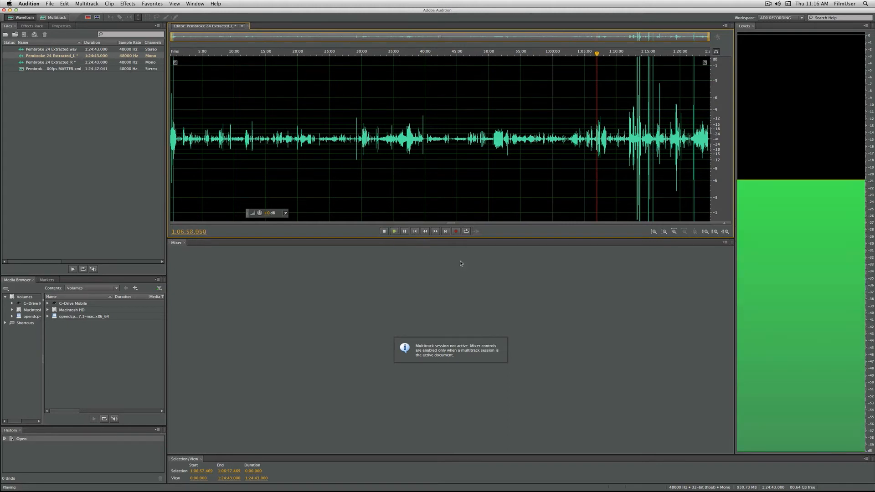
{"action": "left_click", "coordinate": [383, 231]}
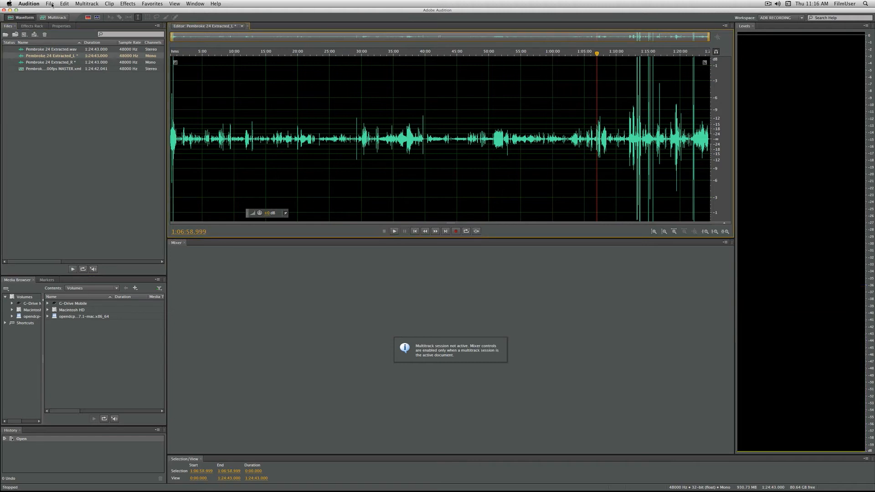
{"action": "left_click", "coordinate": [50, 4]}
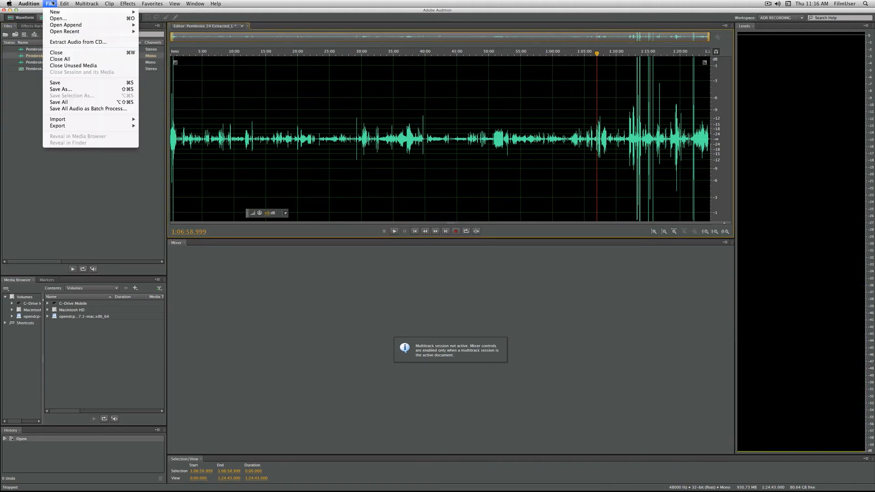
Start exporting the left channel as Pembroke_Audio_SL.wav into the Audio Mono Files folder.
{"action": "left_click", "coordinate": [57, 126]}
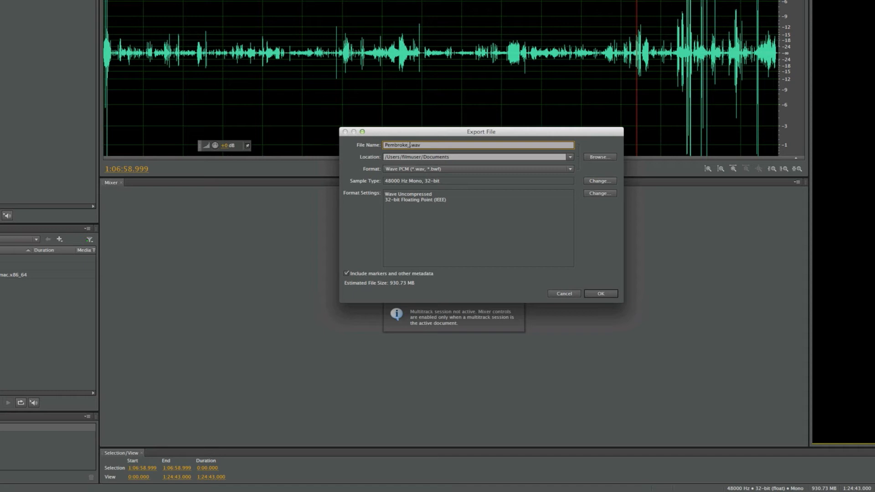
{"action": "type", "text": "Audio_SL"}
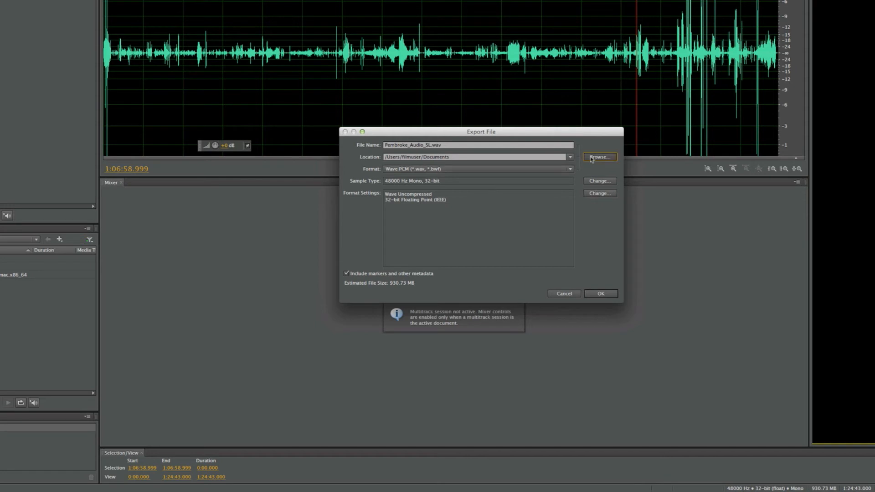
{"action": "left_click", "coordinate": [599, 157]}
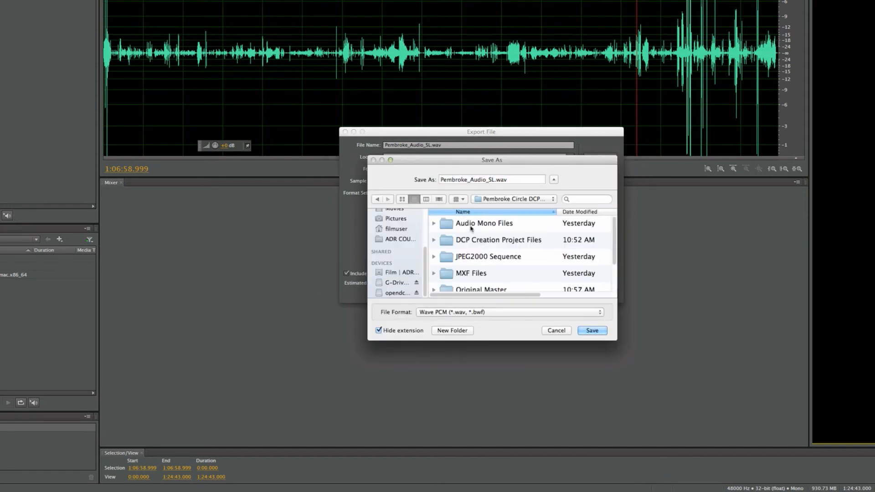
{"action": "double_click", "coordinate": [483, 223]}
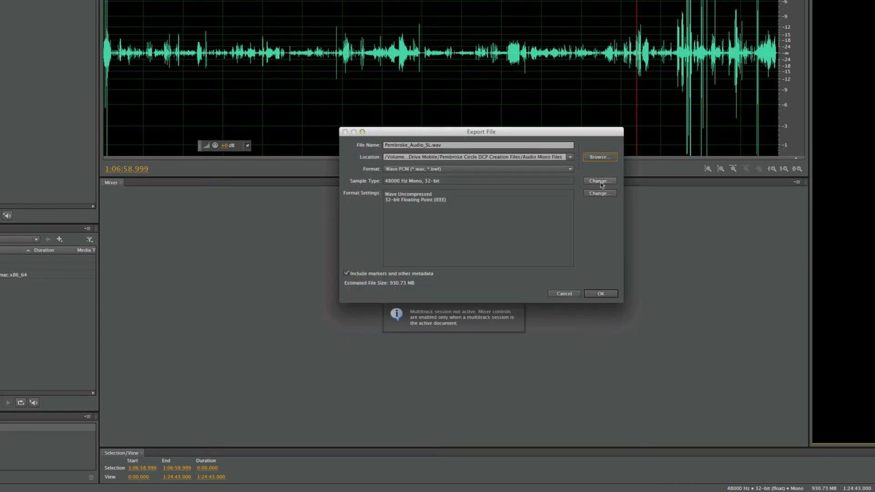
{"action": "left_click", "coordinate": [599, 180]}
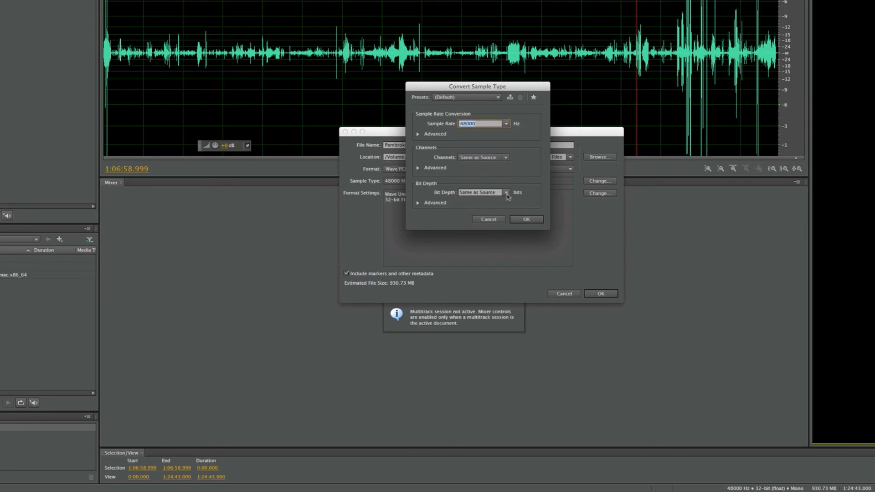
Set the sample type to 24-bit at 48000 Hz mono and export Pembroke_Audio_SL.wav.
{"action": "left_click", "coordinate": [505, 192]}
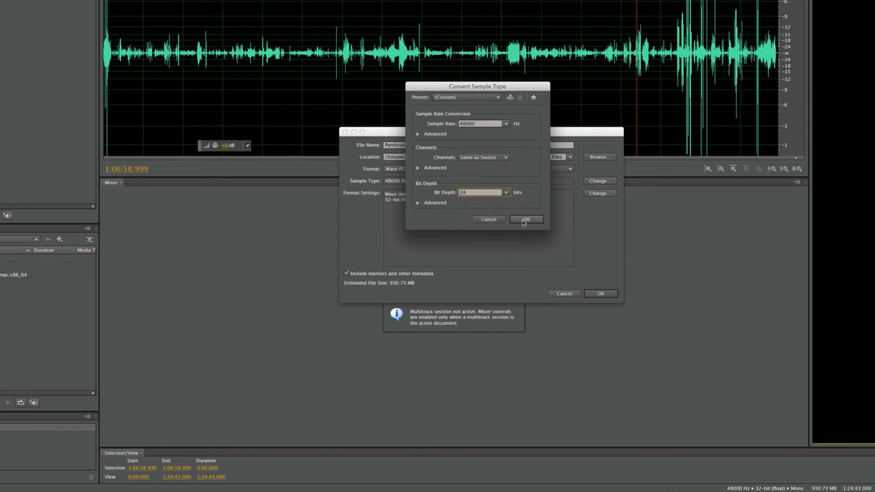
{"action": "left_click", "coordinate": [525, 218]}
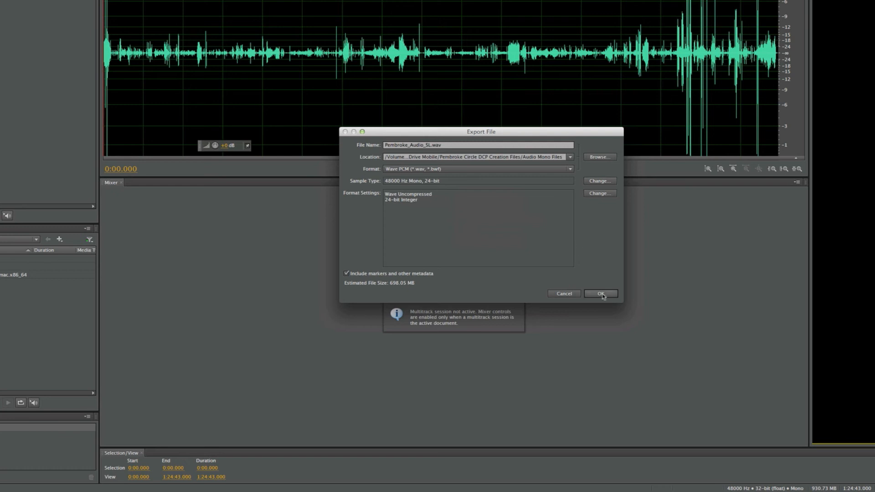
{"action": "left_click", "coordinate": [600, 293]}
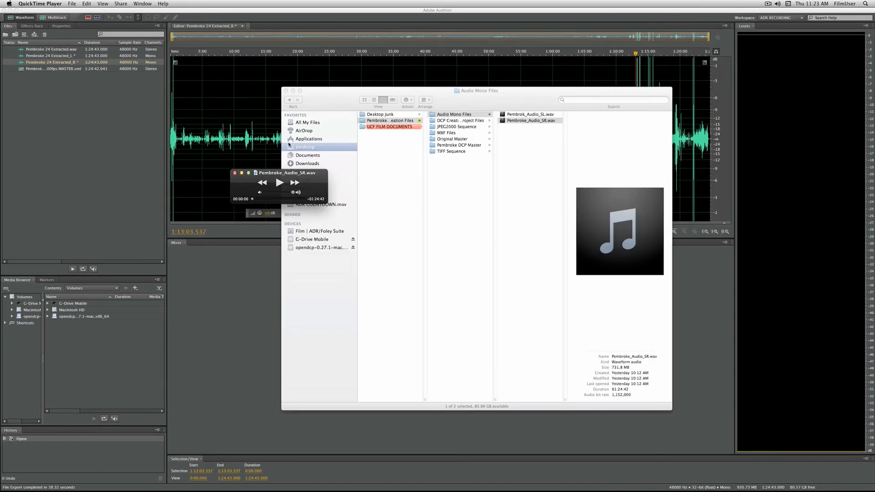
Show the Movie Inspector for Pembroke_Audio_SR.wav and play it from about 37 minutes in.
{"action": "left_click", "coordinate": [142, 4]}
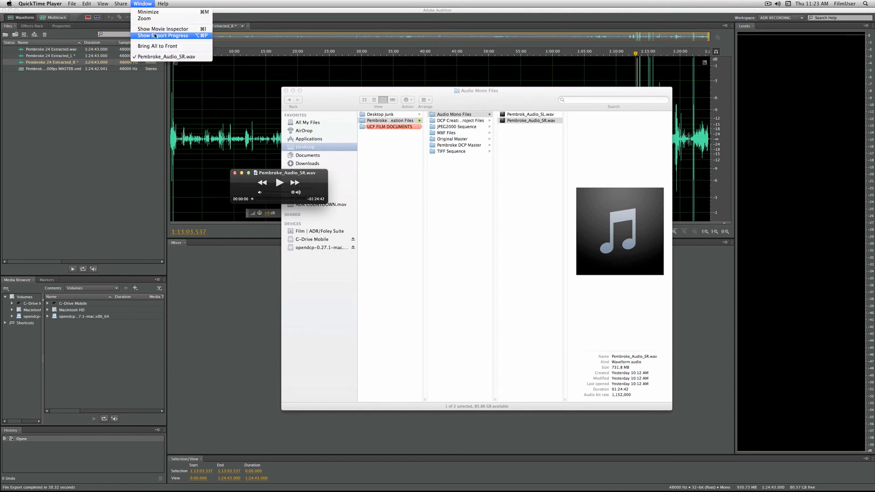
{"action": "left_click", "coordinate": [163, 29]}
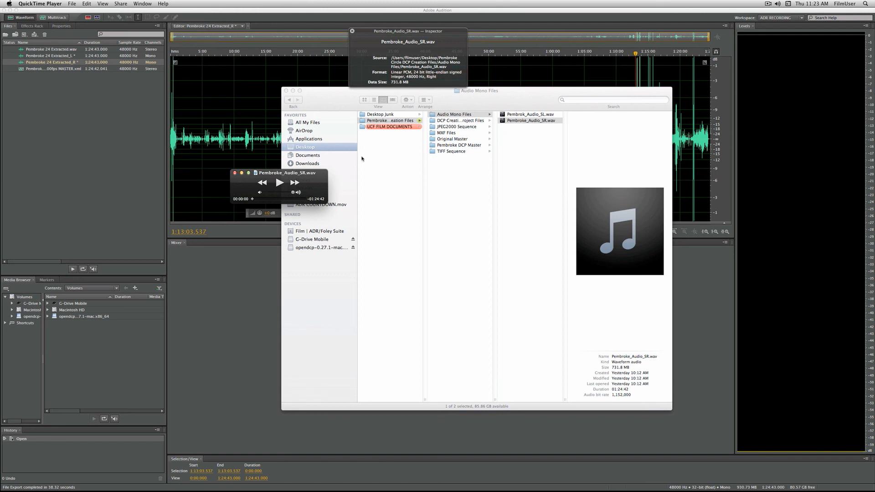
{"action": "left_click", "coordinate": [279, 182]}
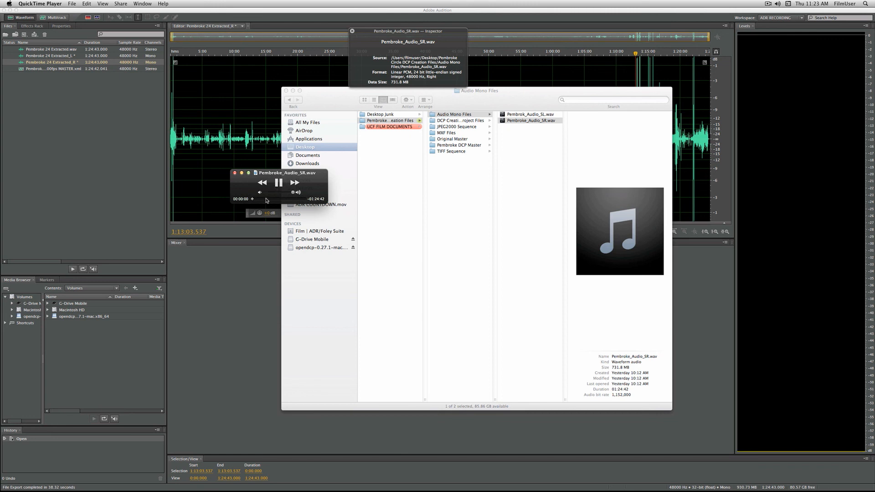
{"action": "left_click_drag", "start_coordinate": [258, 199], "coordinate": [287, 199]}
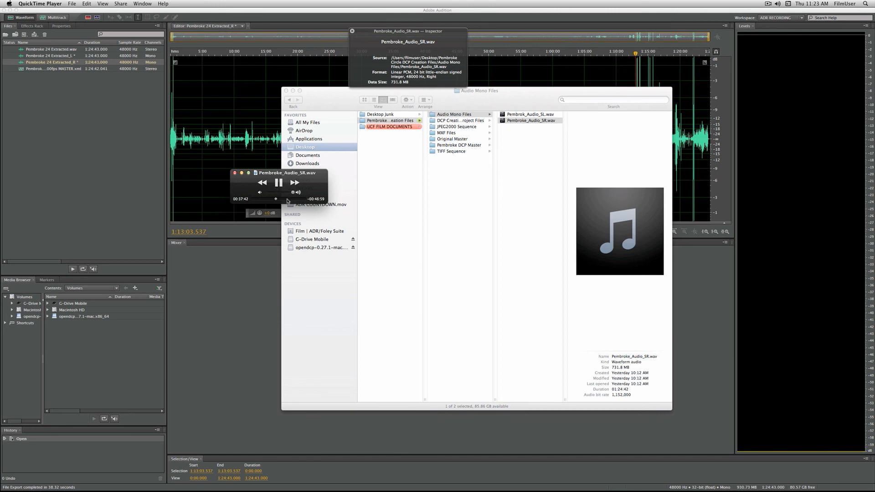